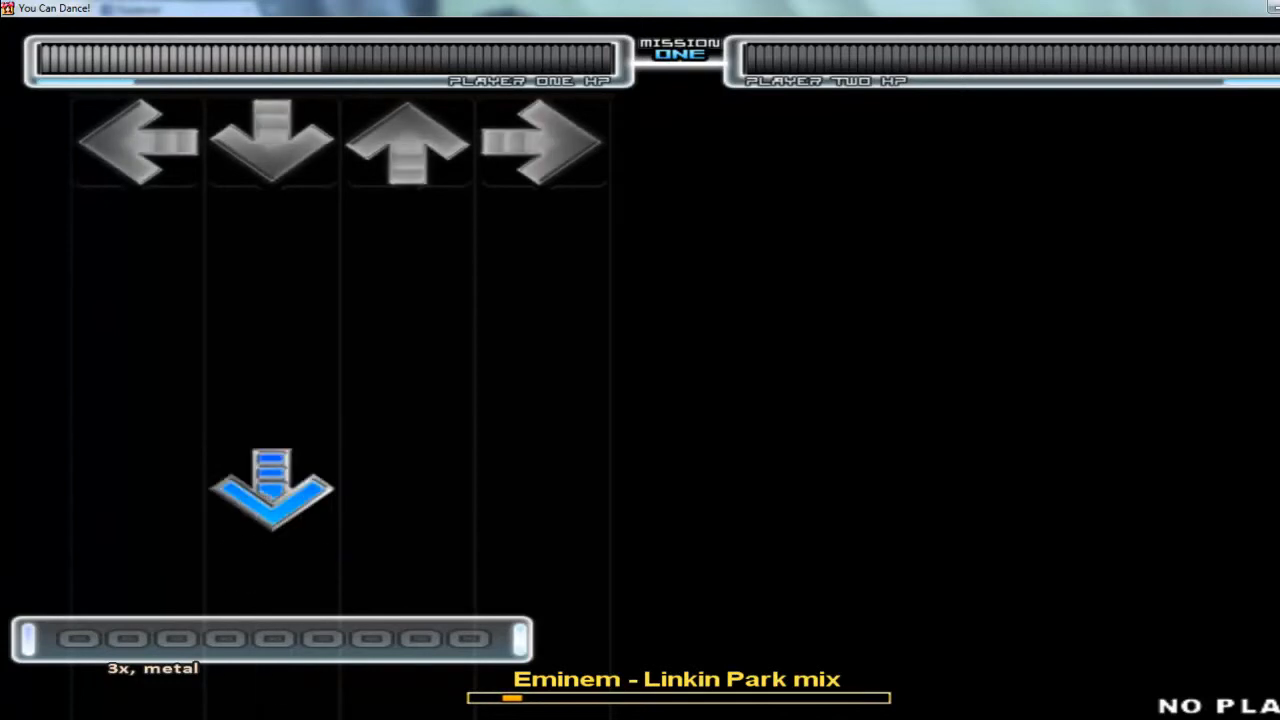
Hit the incoming down-arrow notes to keep the 128 combo and push the score past 13 million
{"action": "key", "text": "Down"}
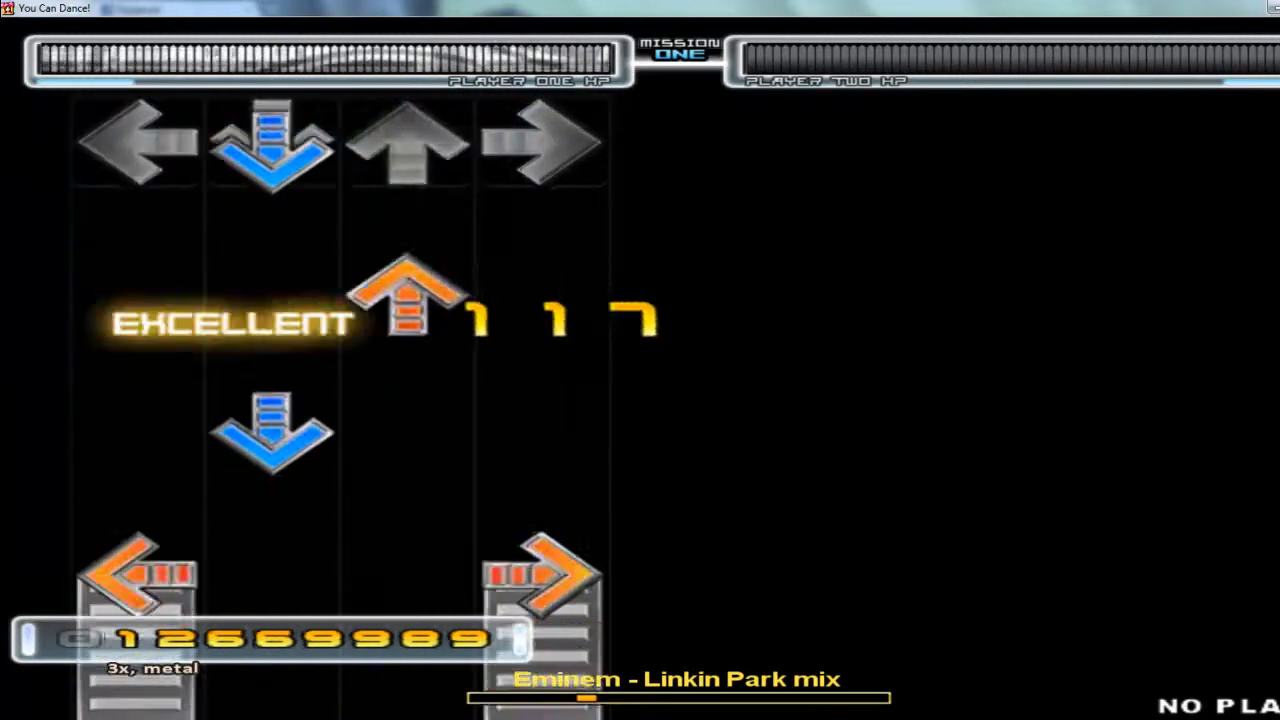
{"action": "key", "text": "Down"}
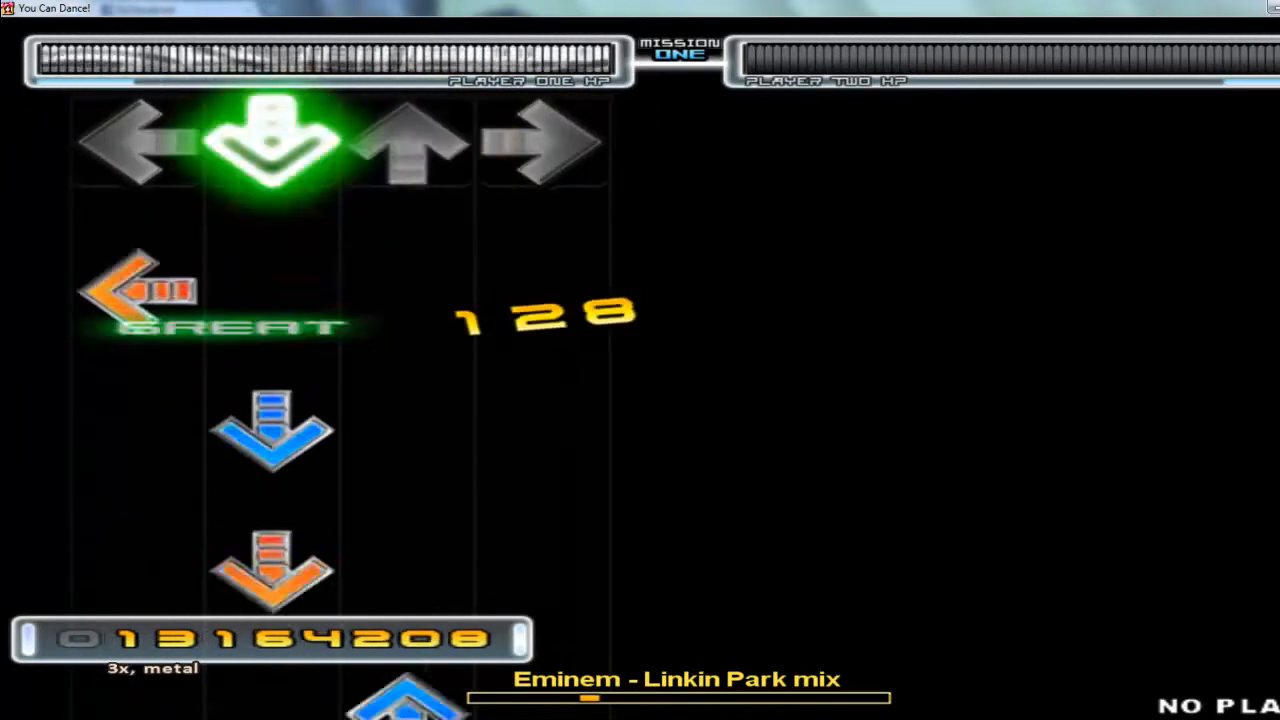